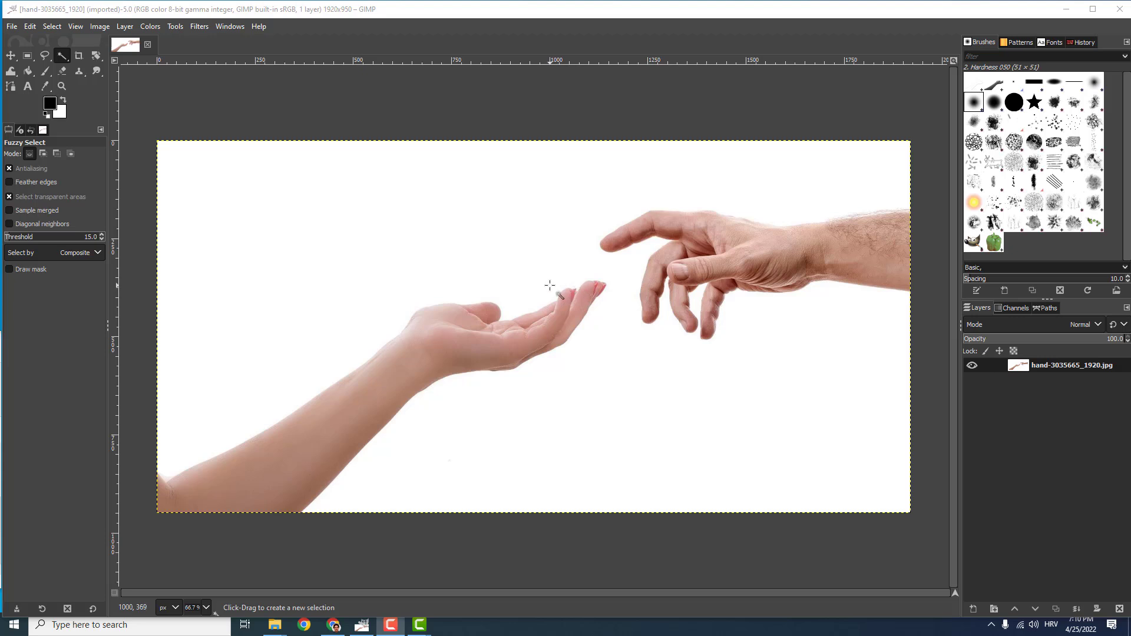
{"action": "mouse_move", "coordinate": [425, 235]}
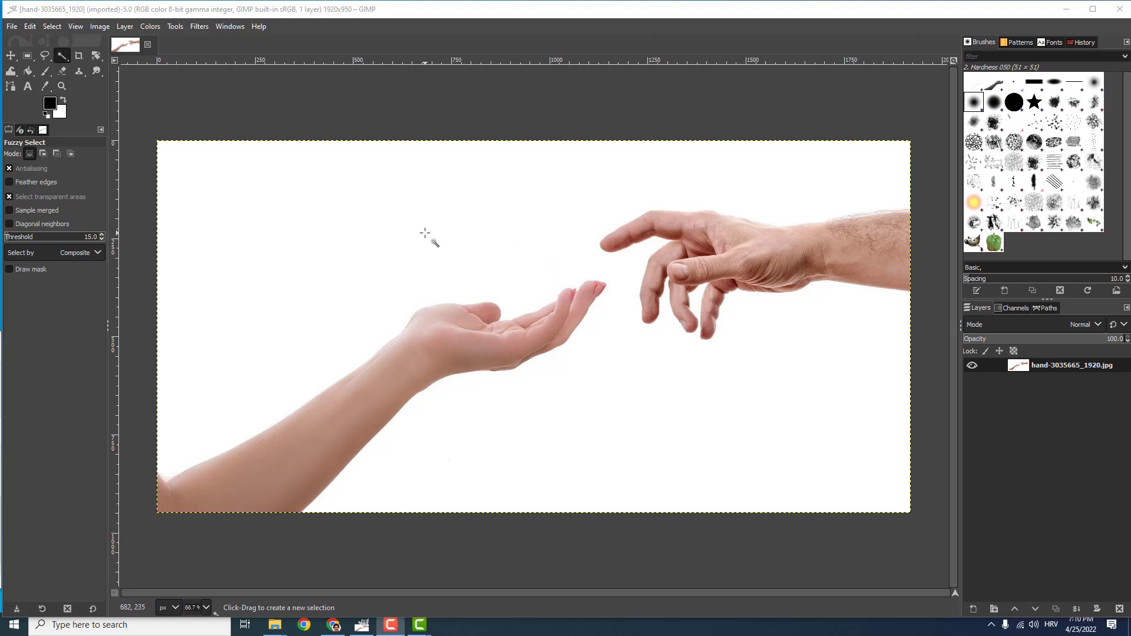
{"action": "mouse_move", "coordinate": [451, 86]}
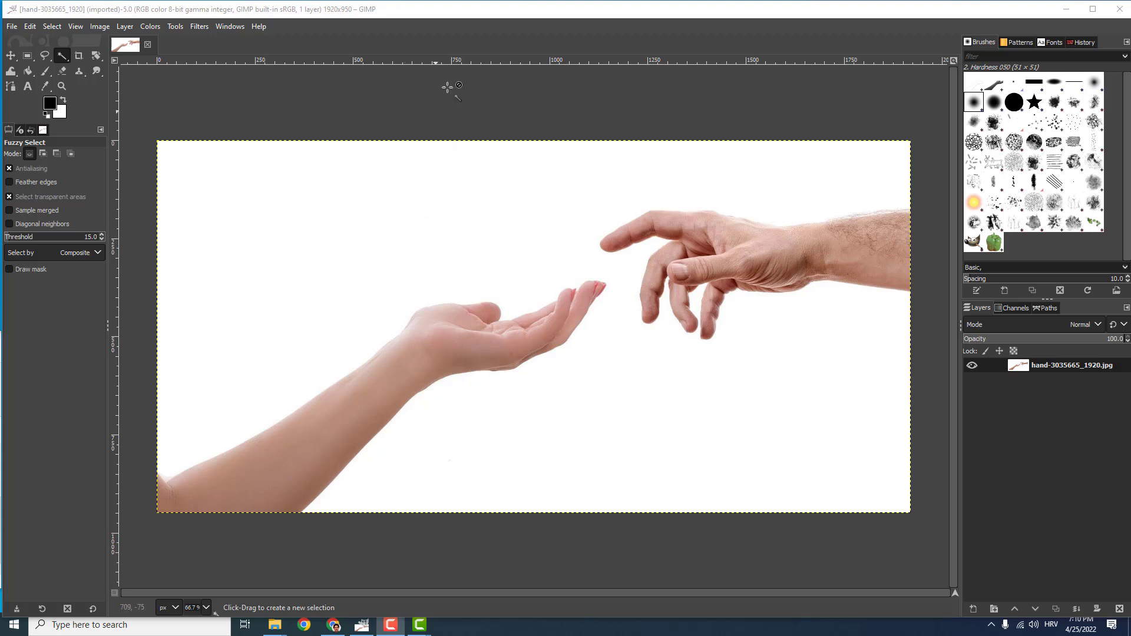
{"action": "mouse_move", "coordinate": [568, 160]}
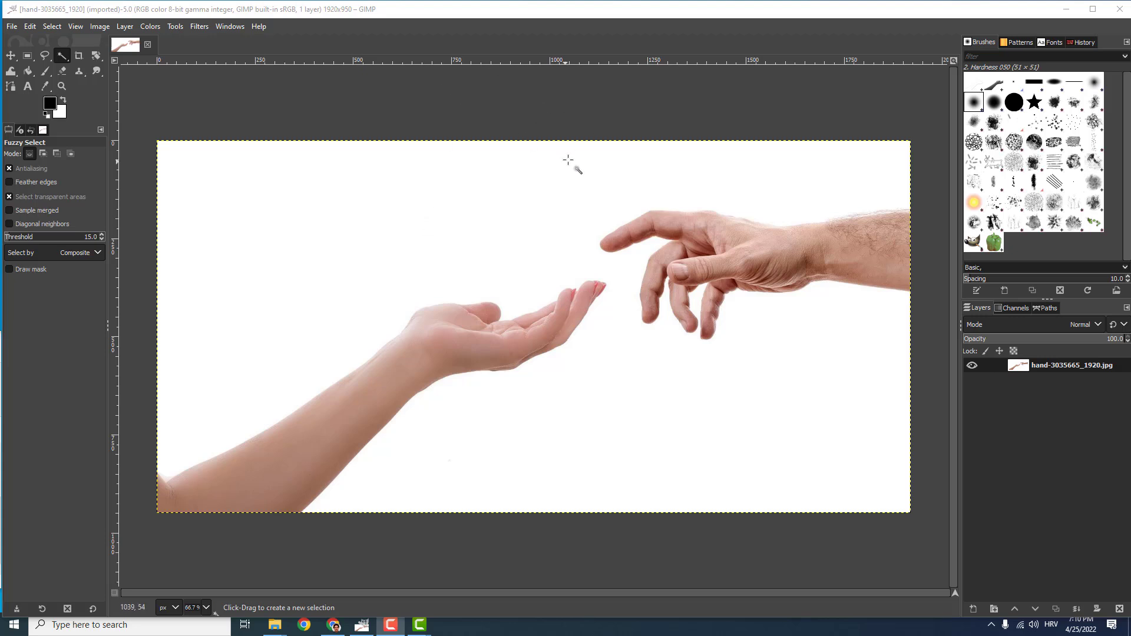
{"action": "mouse_move", "coordinate": [592, 148]}
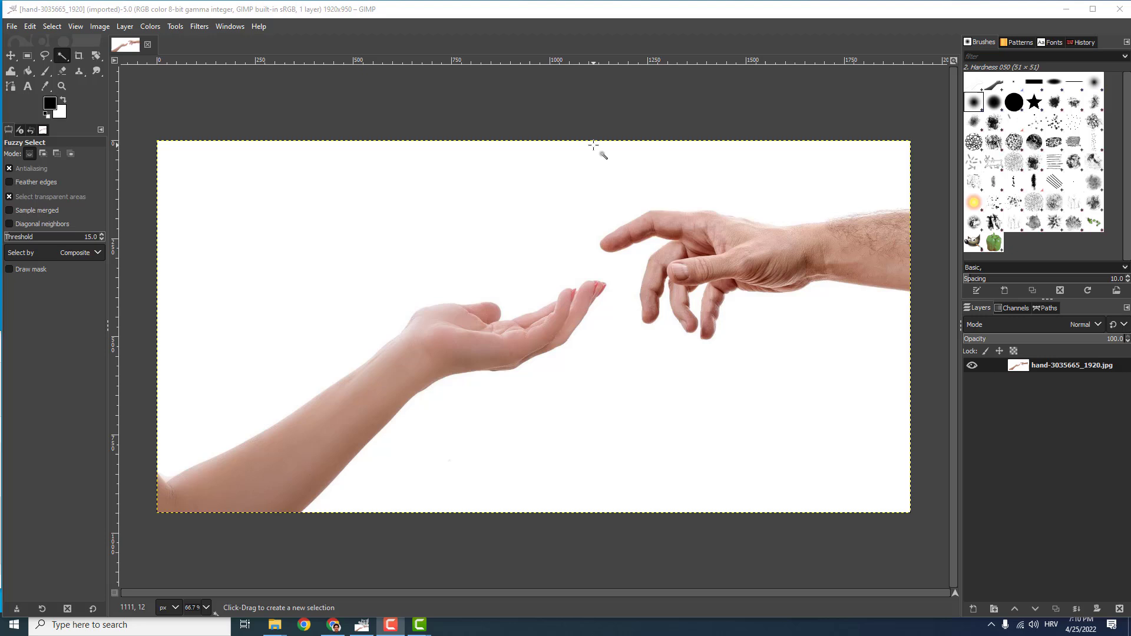
{"action": "mouse_move", "coordinate": [601, 115]}
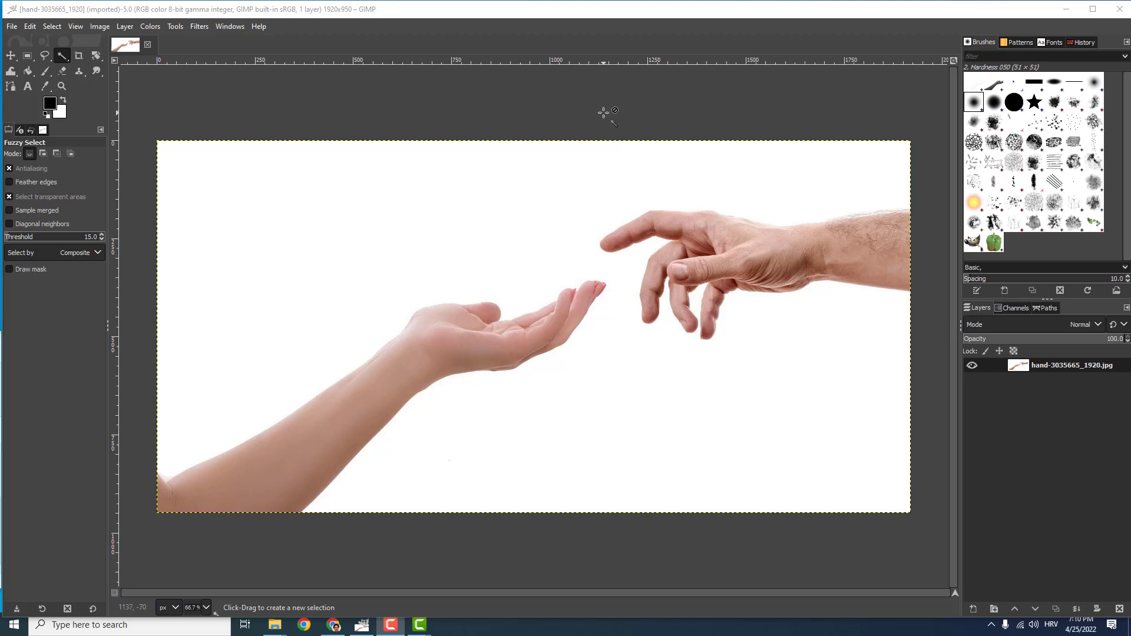
{"action": "mouse_move", "coordinate": [415, 112]}
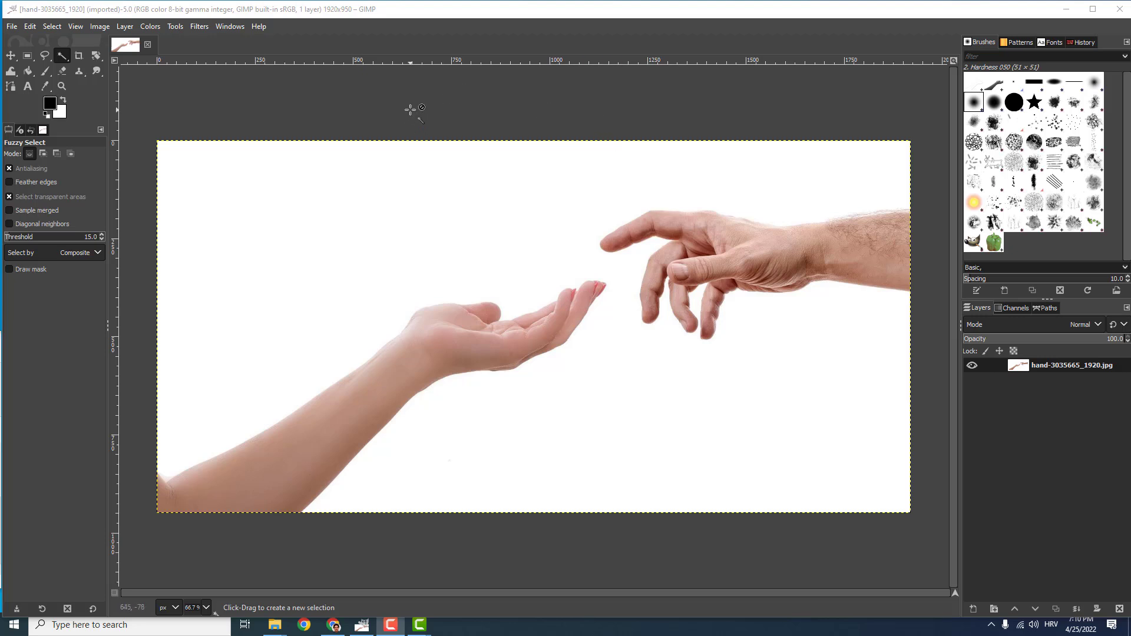
{"action": "mouse_move", "coordinate": [64, 56]}
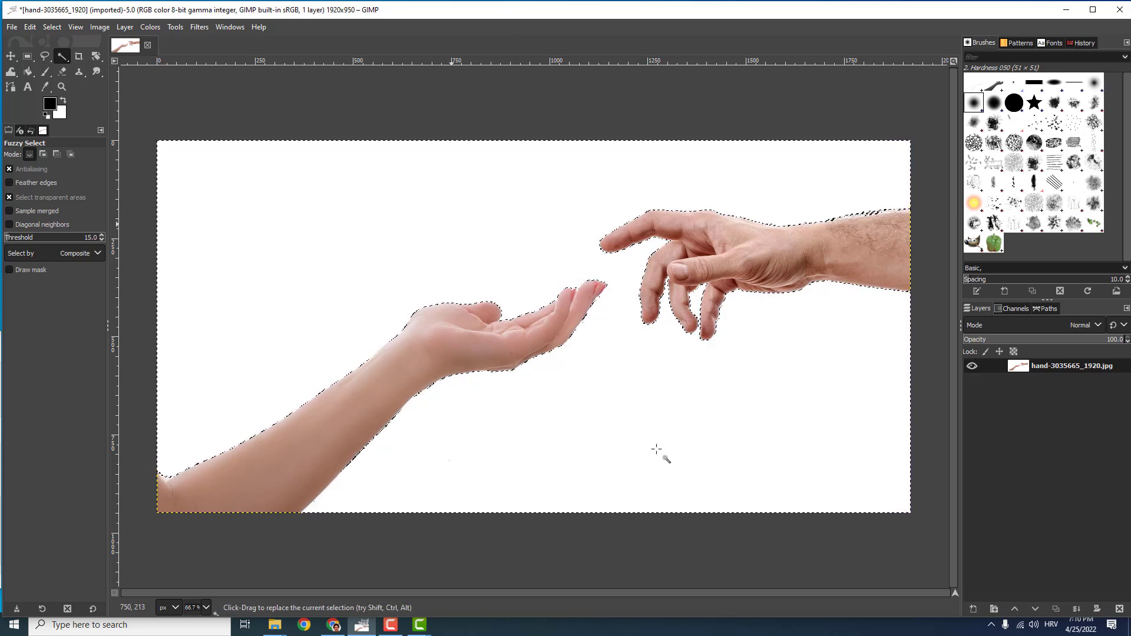
{"action": "mouse_move", "coordinate": [621, 415]}
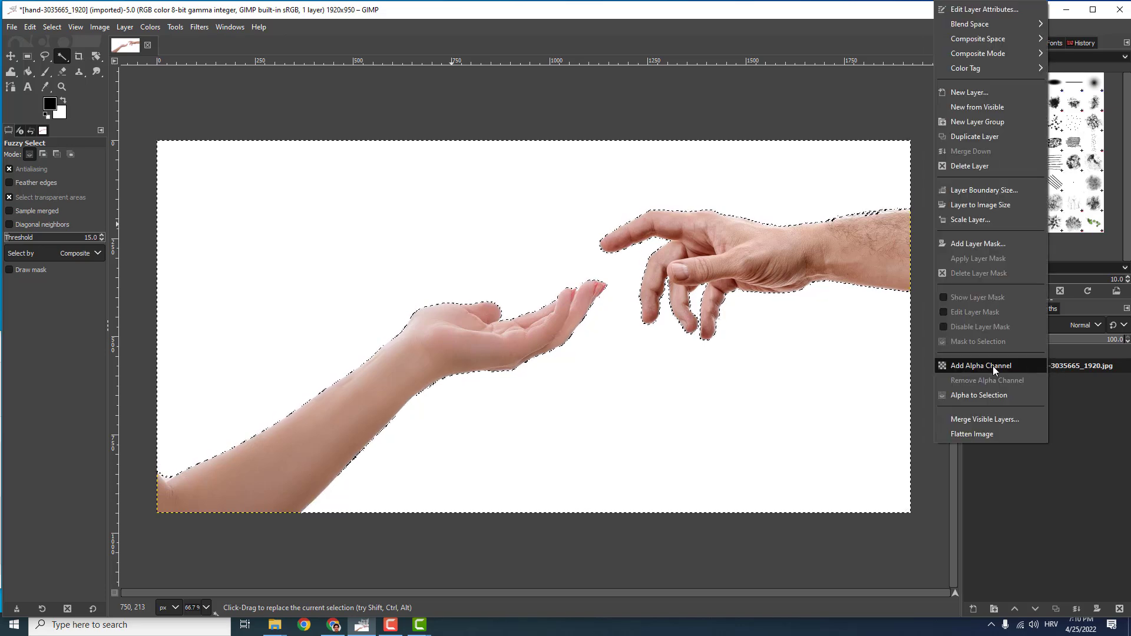
- Add an alpha channel to the photo layer so it can hold transparency
{"action": "left_click", "coordinate": [983, 365]}
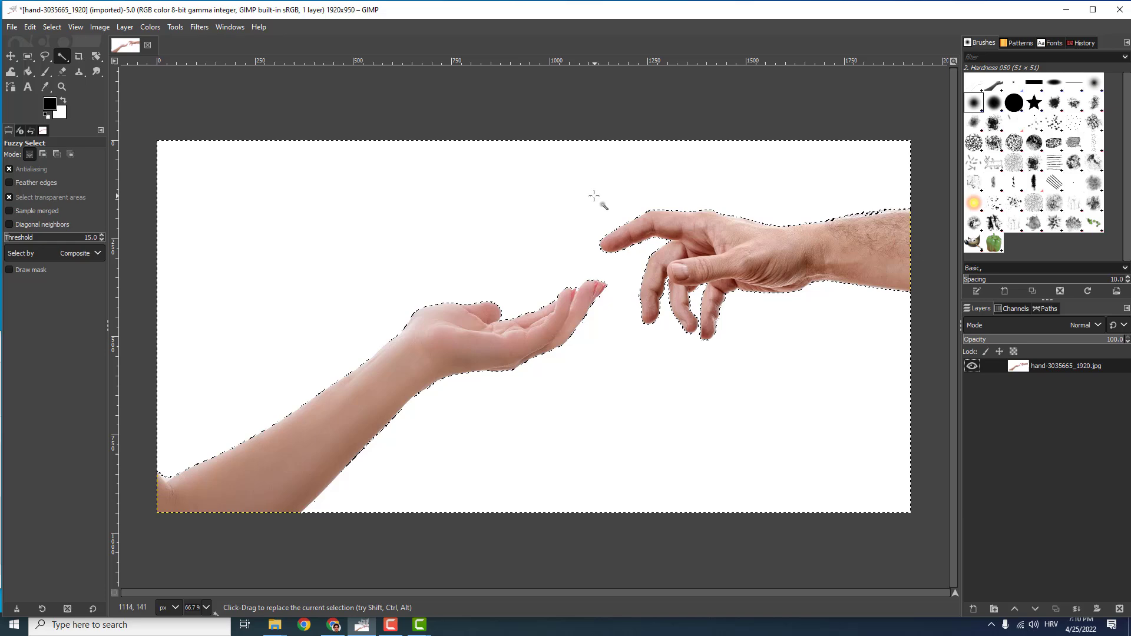
{"action": "mouse_move", "coordinate": [516, 203]}
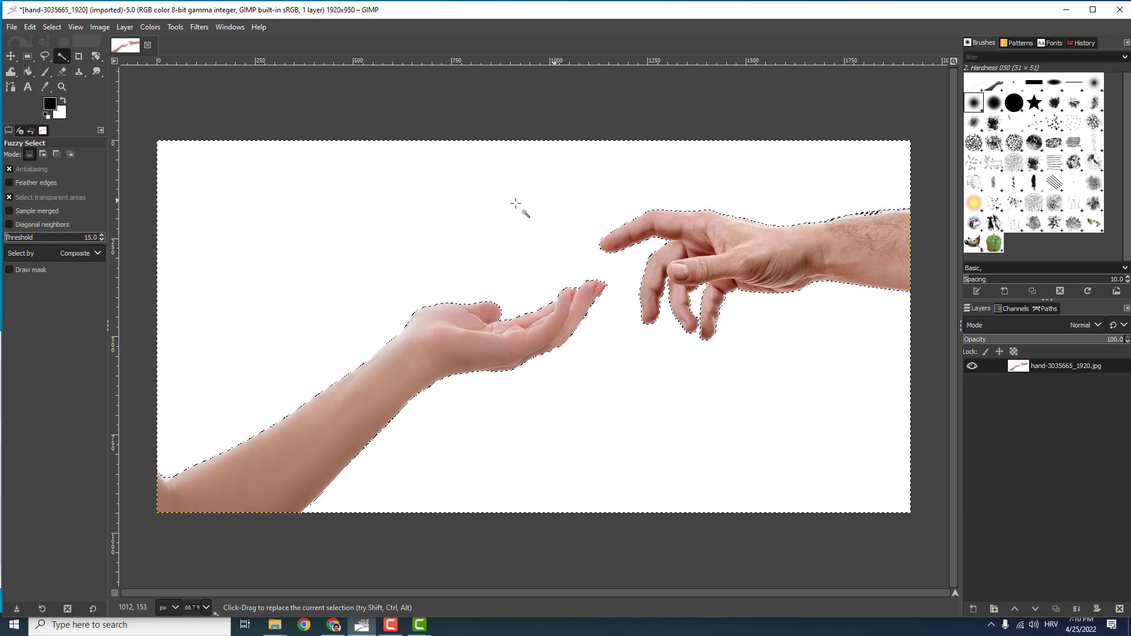
- Delete the selected white background, leaving both hands on the transparent checkerboard
{"action": "key", "text": "Delete"}
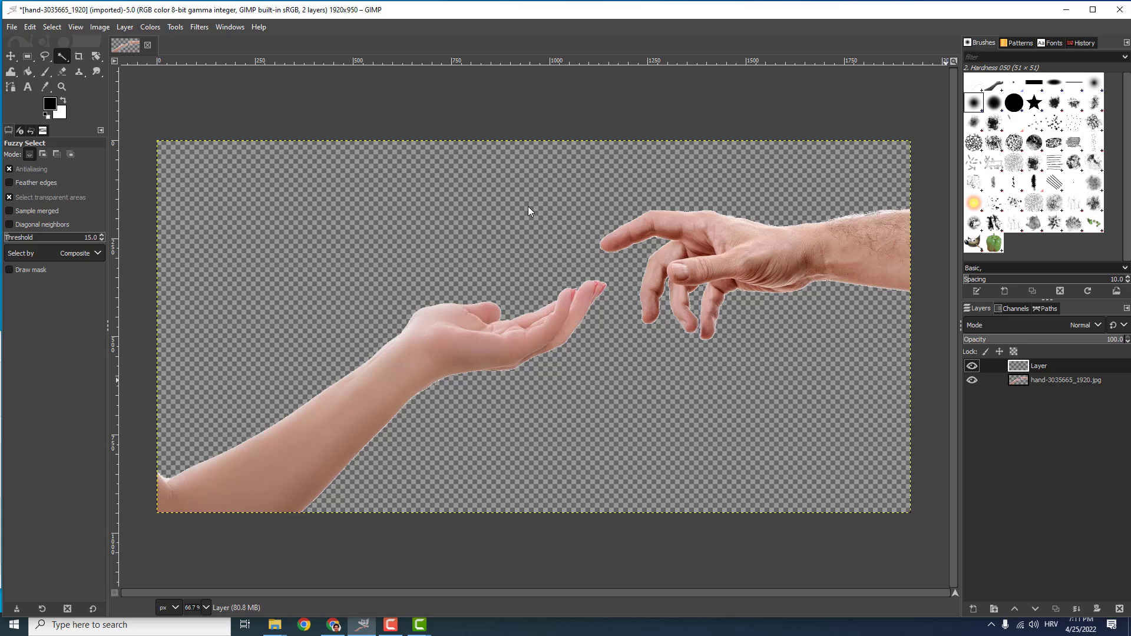
{"action": "mouse_move", "coordinate": [460, 236]}
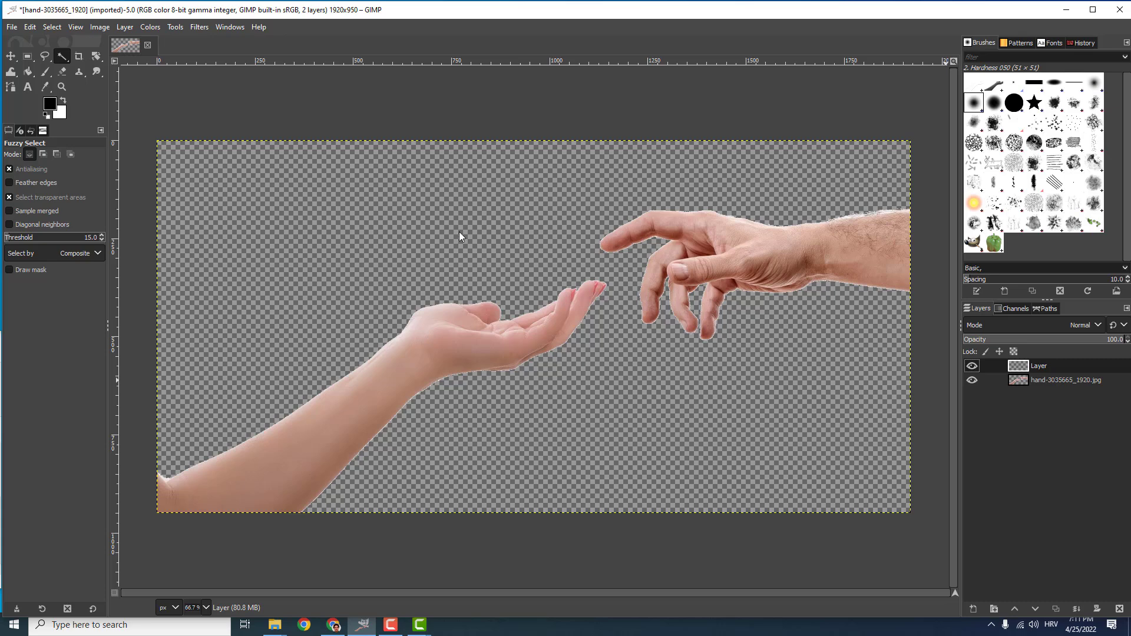
{"action": "mouse_move", "coordinate": [323, 265]}
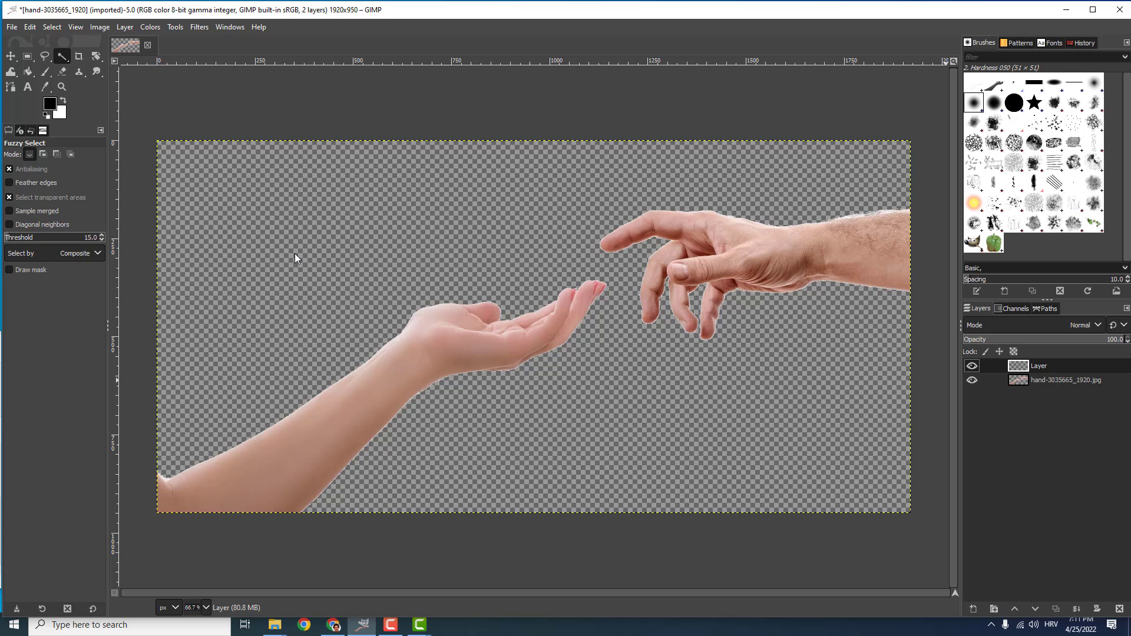
{"action": "mouse_move", "coordinate": [272, 289]}
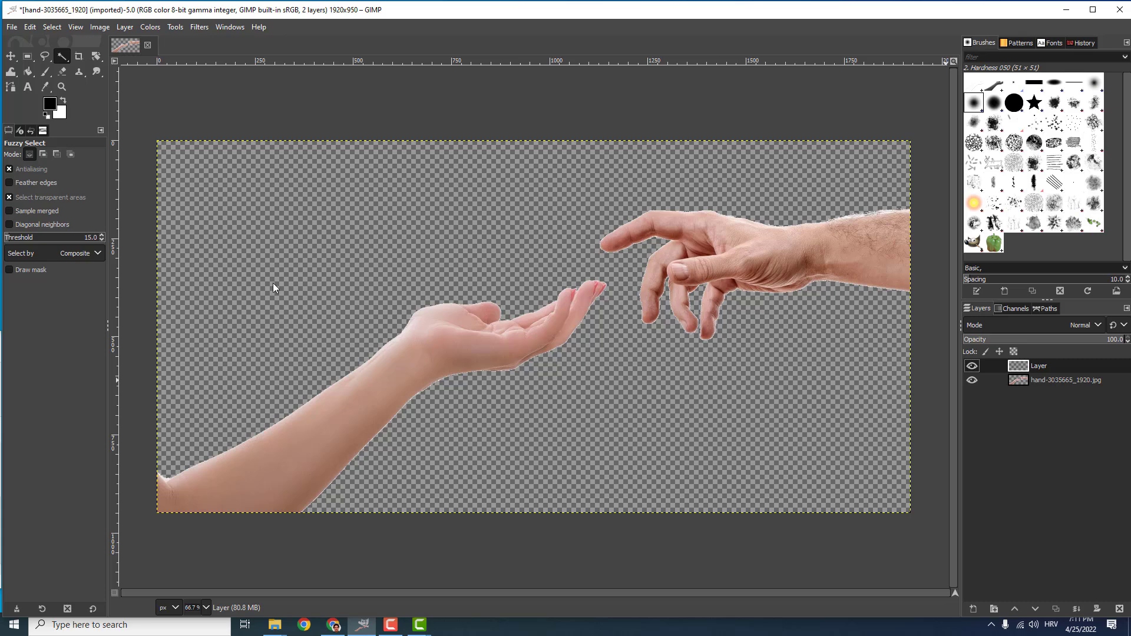